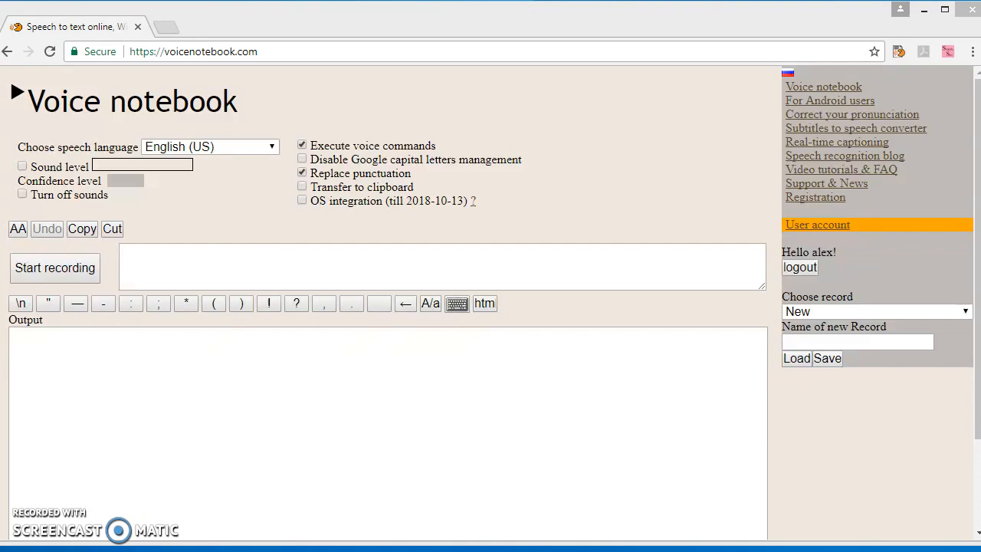
Step: Bring up the Transcription panel below the Output area, with HTML5 audio as media type
scroll(down, 3)
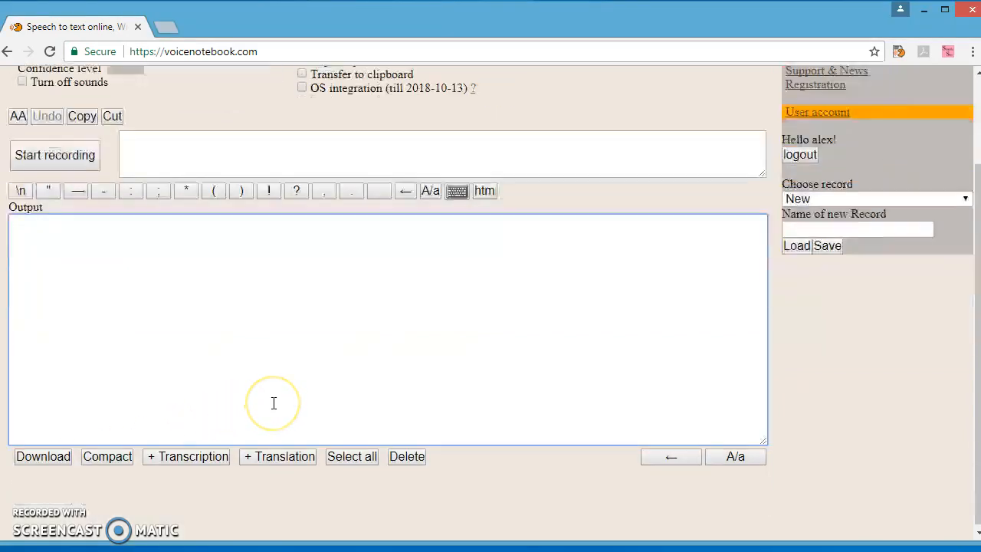
click(187, 457)
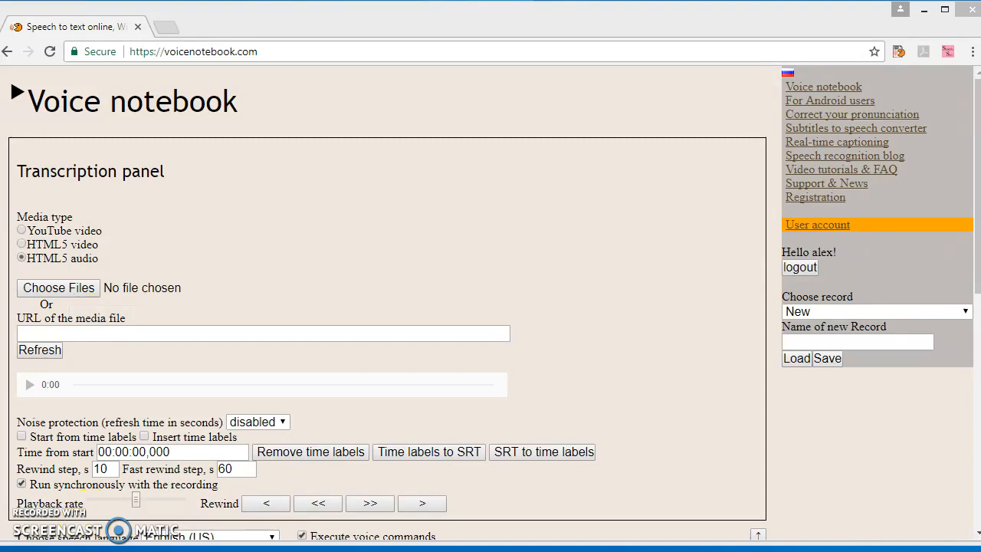
Step: Load hello.wav, name.wav and old.wav together through Choose Files
click(58, 288)
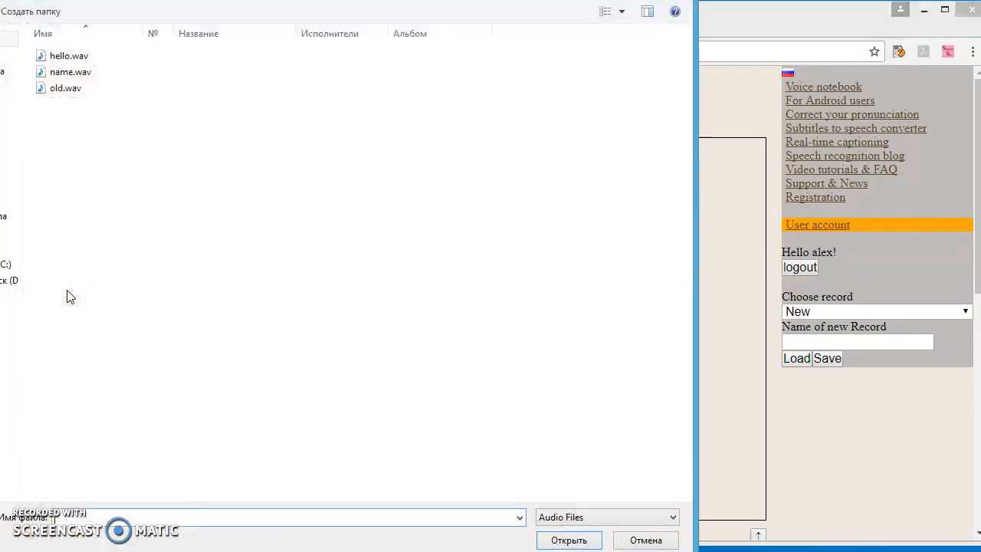
click(67, 56)
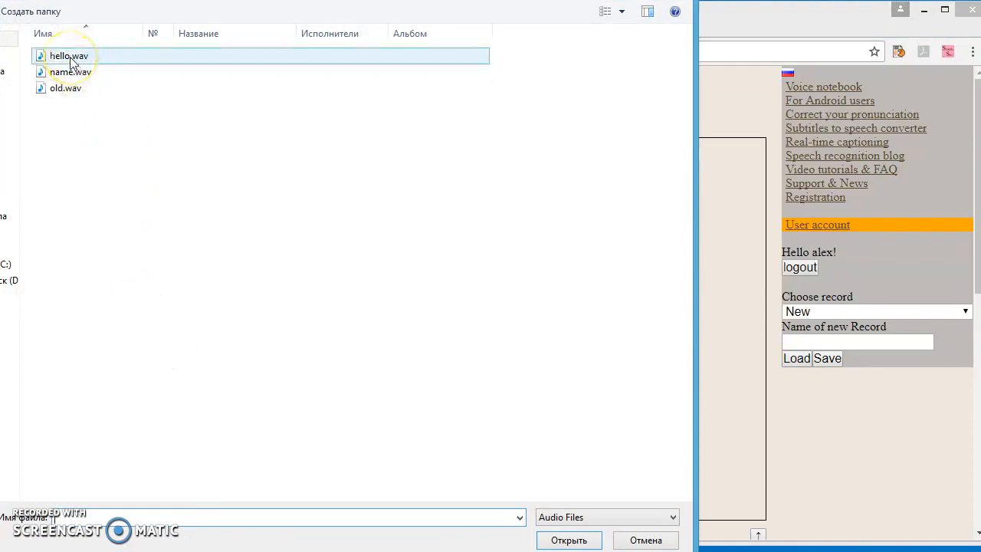
click(65, 87)
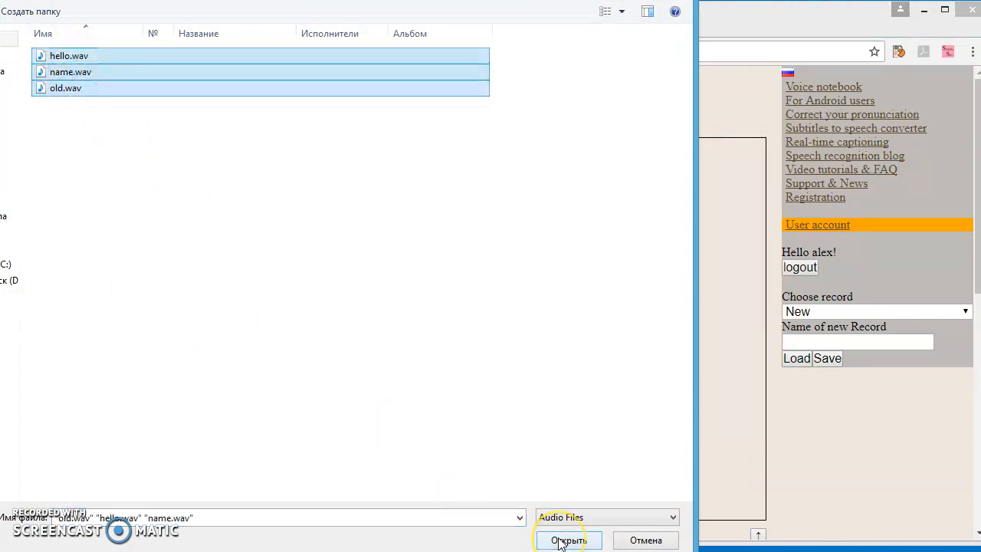
click(567, 540)
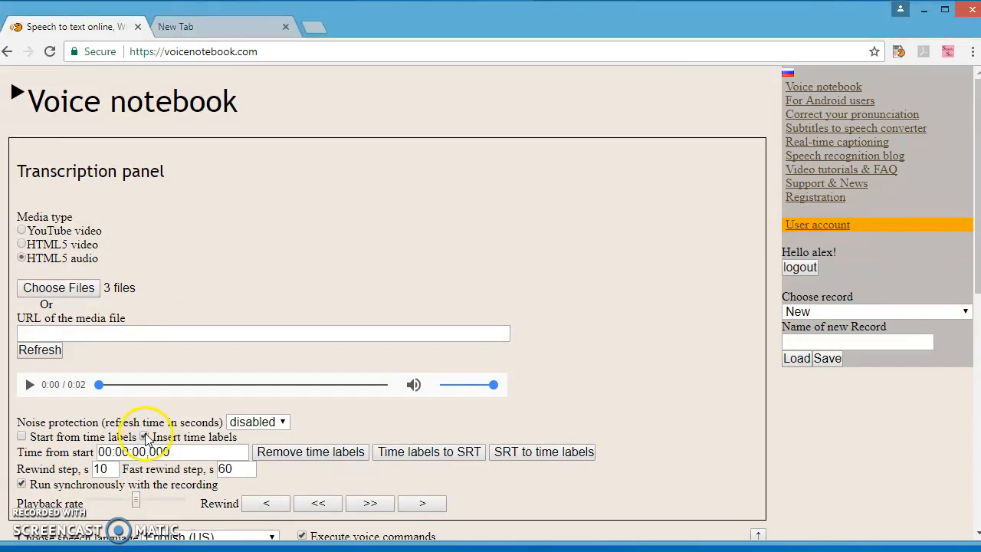
Step: Enable 'Insert time labels' for the loaded audio and reach the recording controls
click(144, 437)
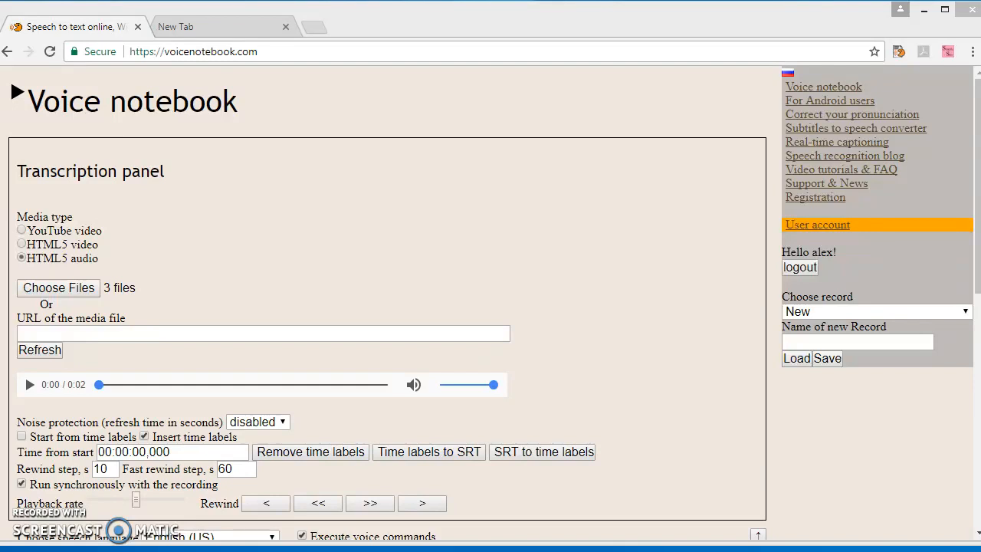
scroll(down, 3)
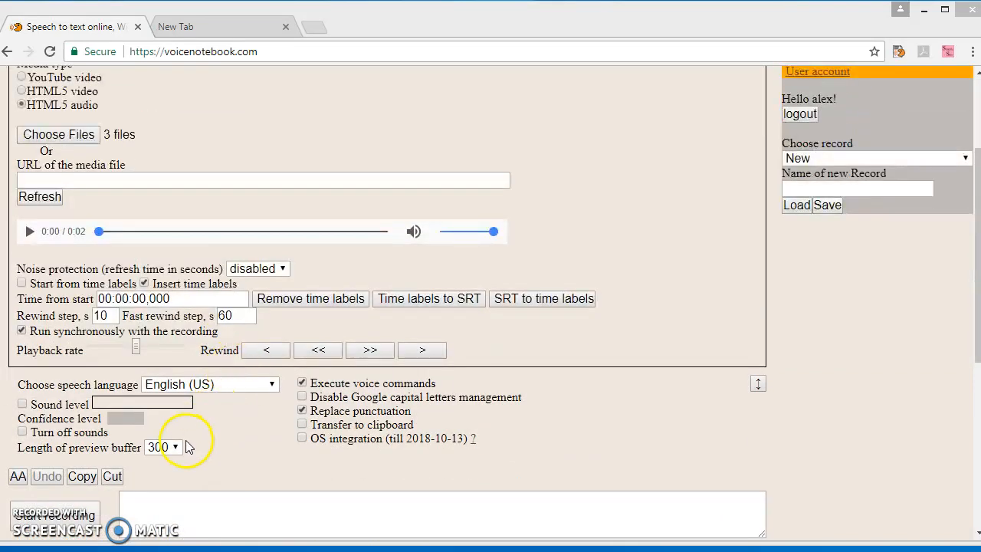
scroll(down, 3)
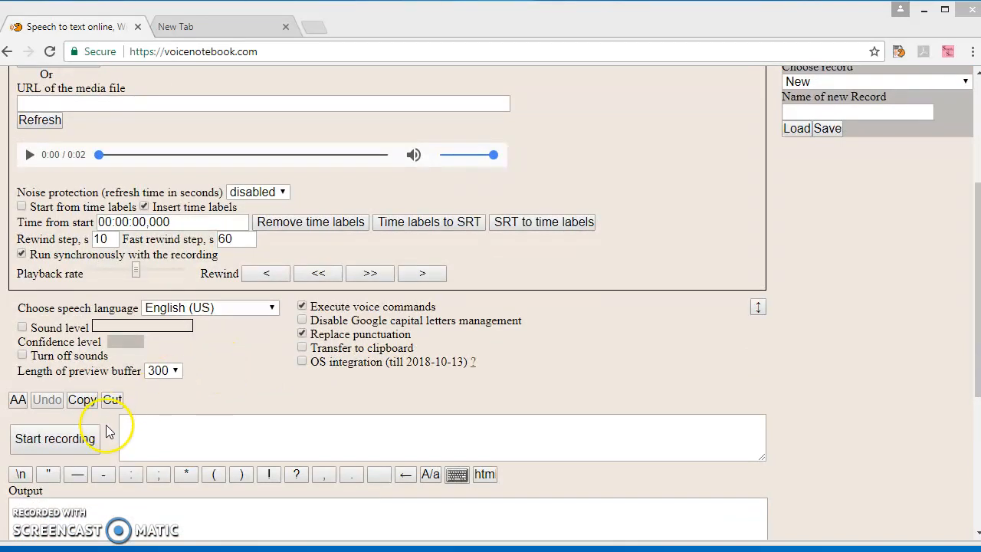
Step: Record the transcripts of all three files (hello my friend, what is your name, how old are you) and stop
click(53, 439)
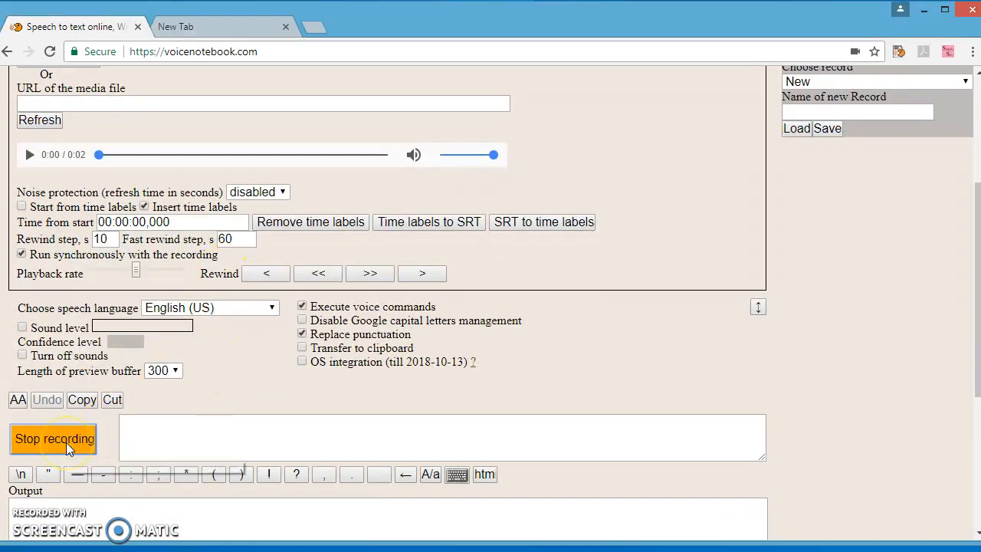
click(29, 154)
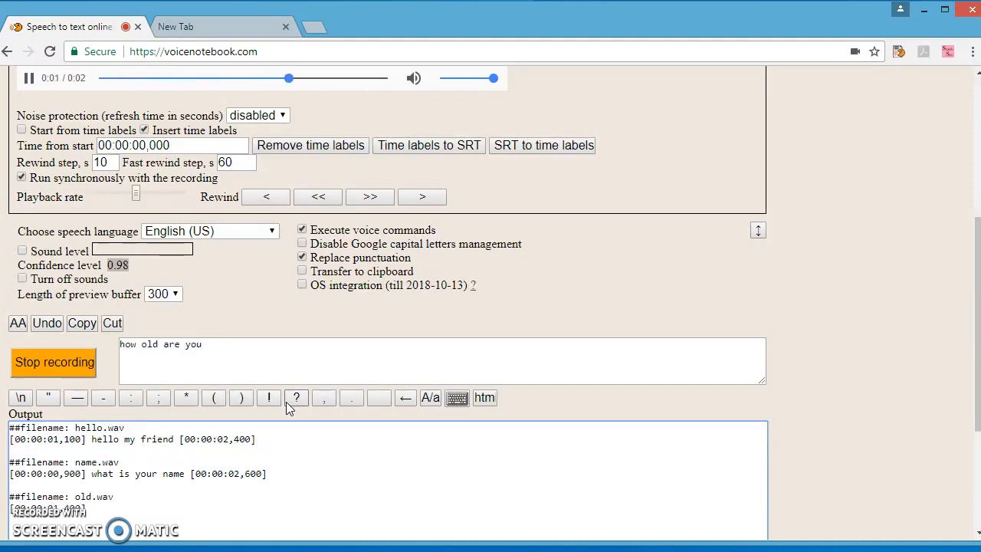
click(53, 362)
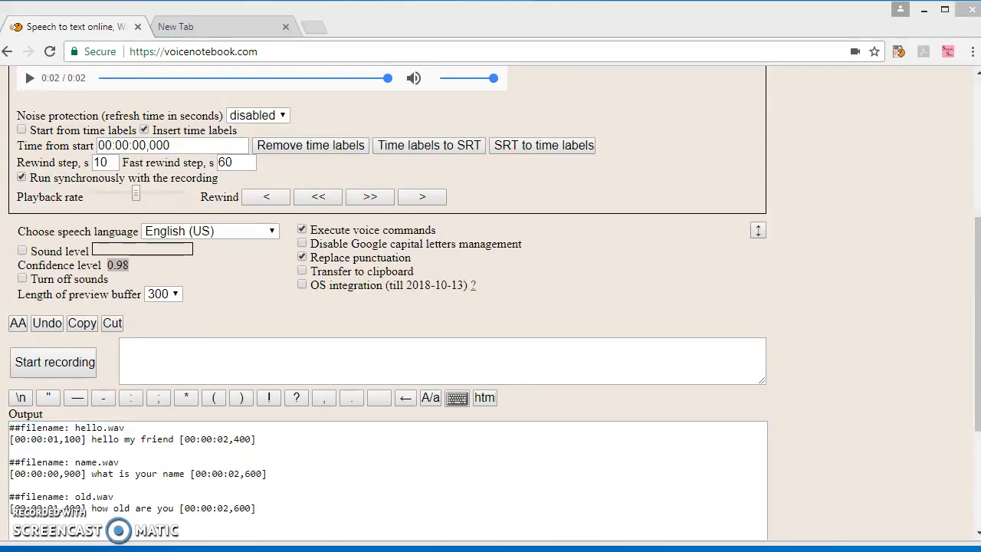
mouse_move(8, 520)
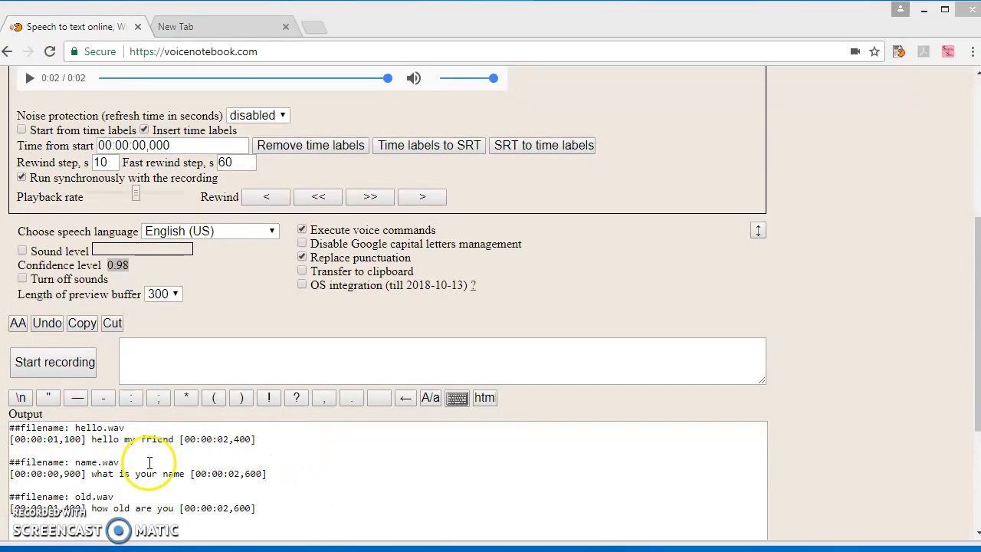
mouse_move(23, 438)
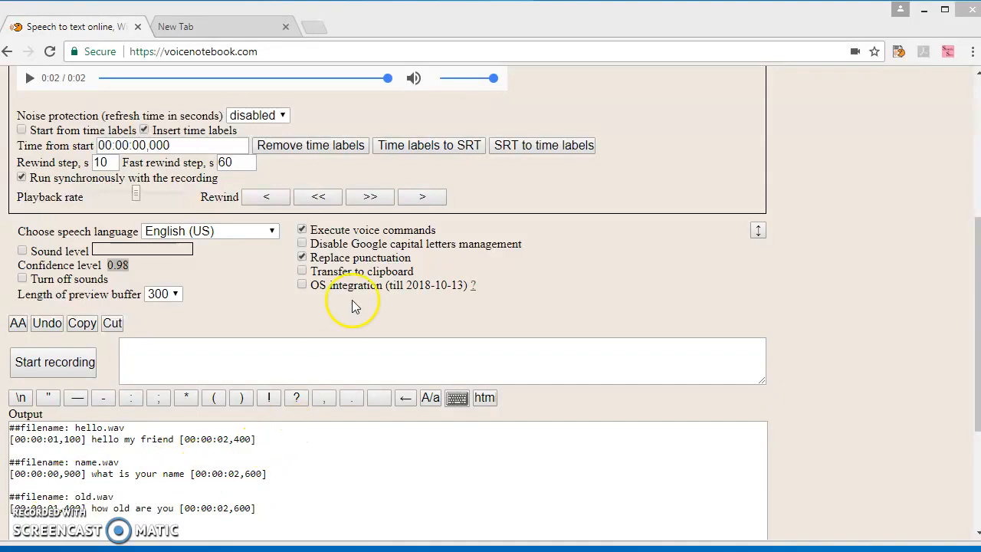
Step: Convert the transcripts to SRT and back to time labels, ready for download
click(429, 144)
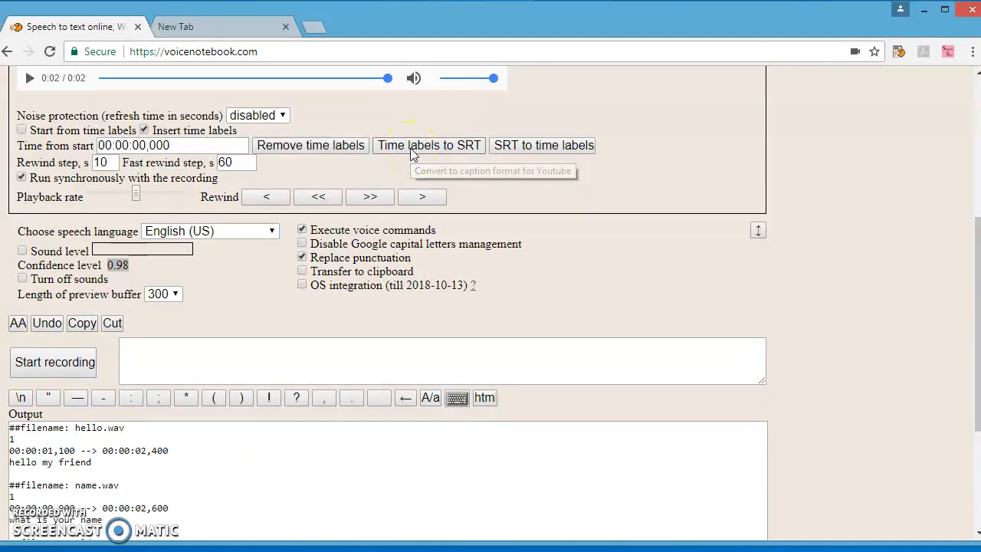
mouse_move(543, 145)
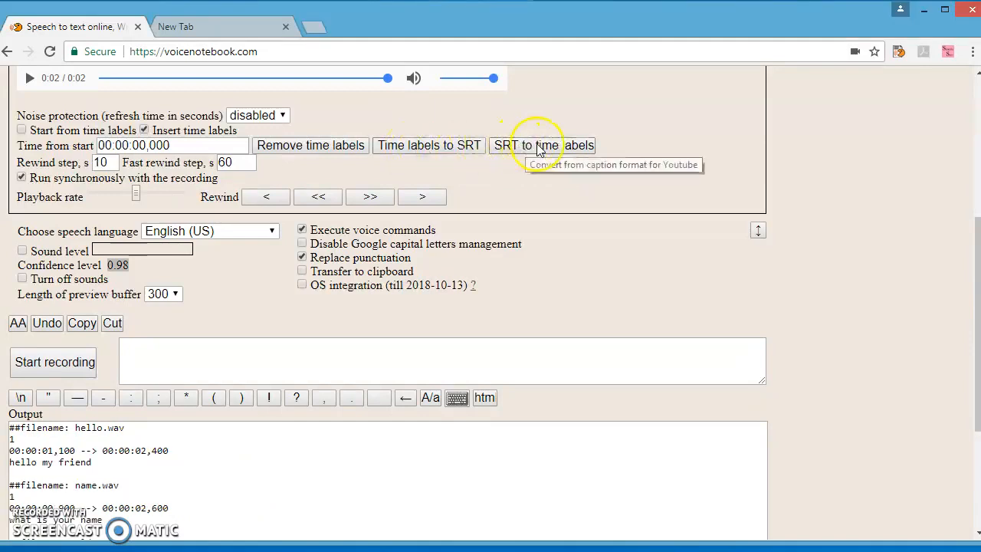
click(543, 144)
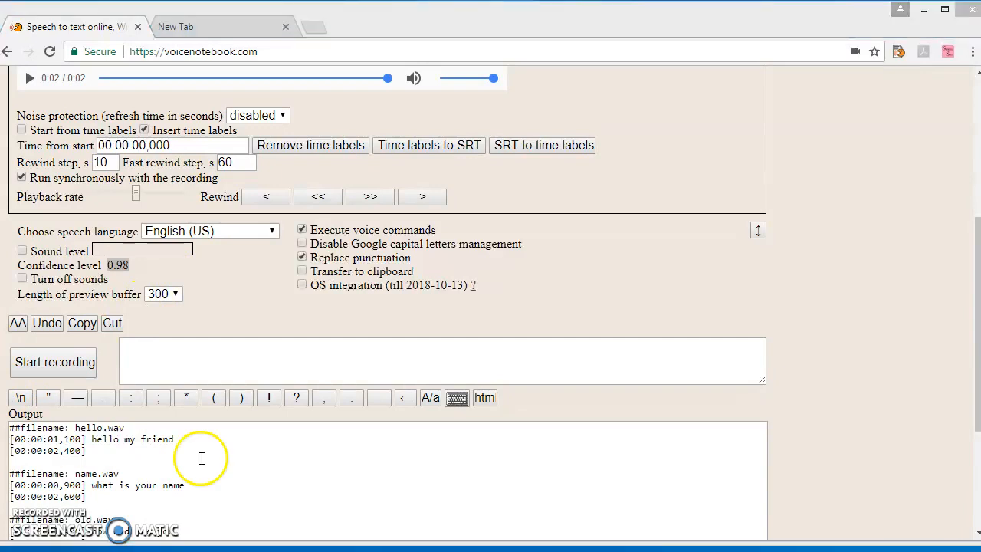
mouse_move(457, 397)
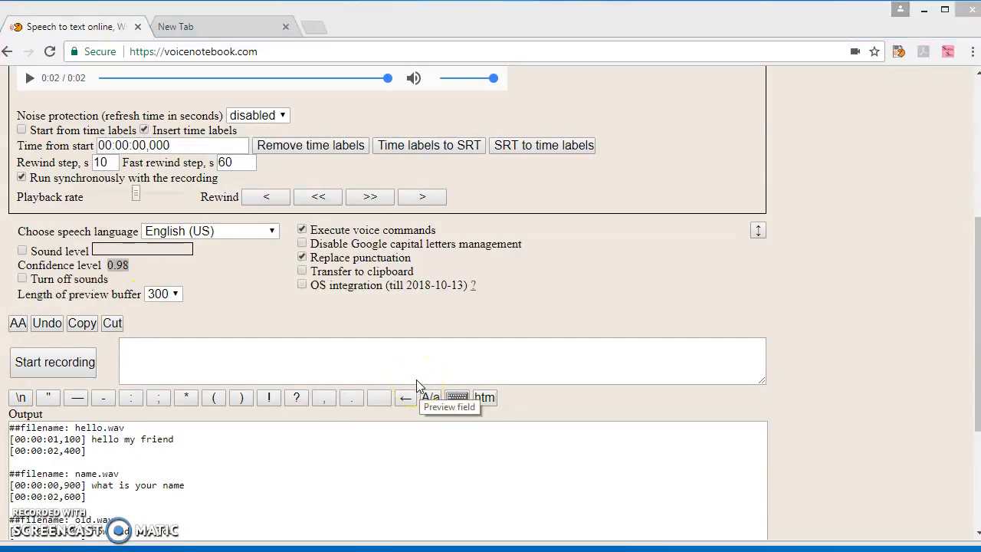
scroll(down, 3)
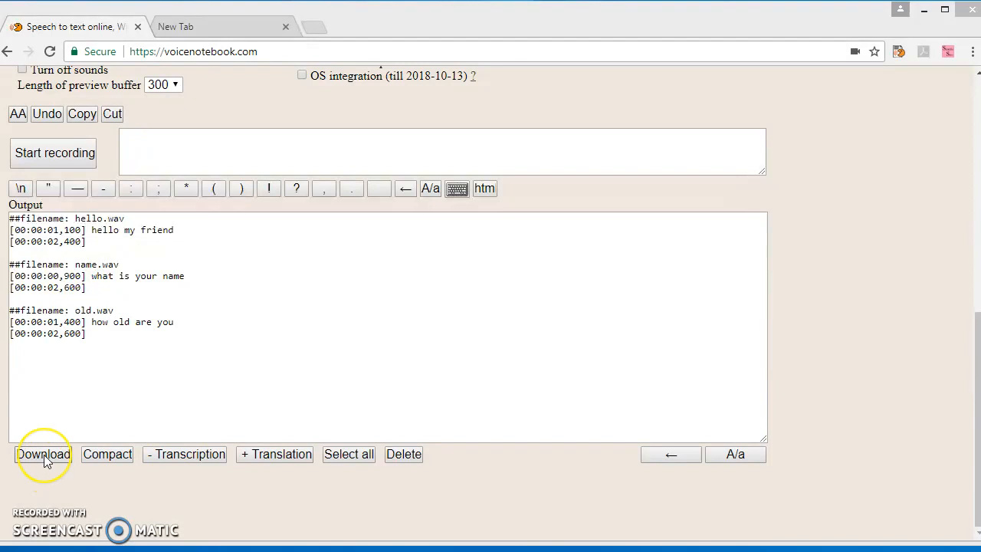